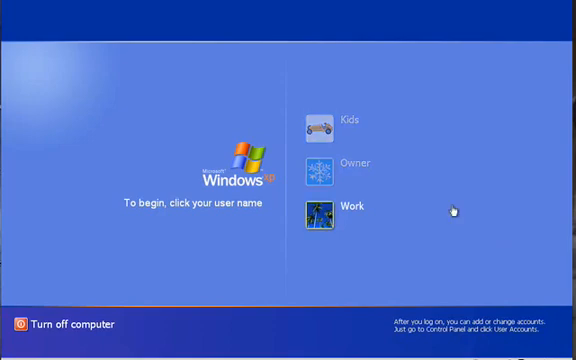
- Log in as Owner from the Welcome screen and reach the desktop
{"action": "left_click", "coordinate": [320, 120]}
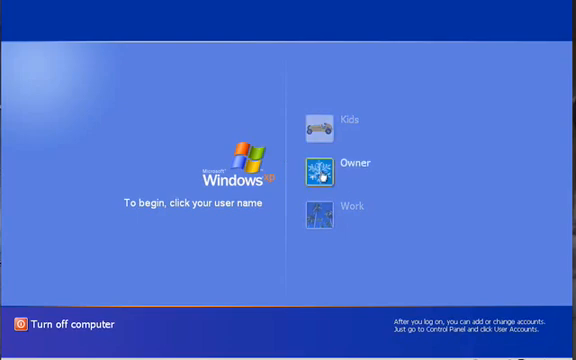
{"action": "left_click", "coordinate": [318, 164]}
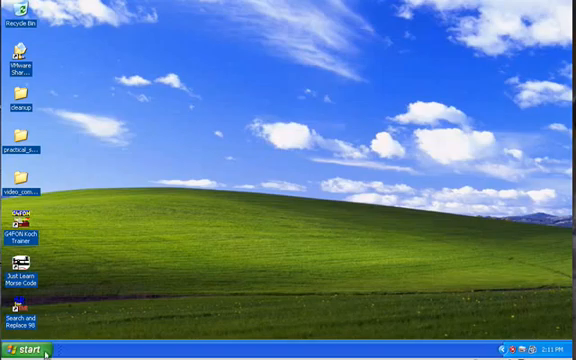
- Reach User Accounts through the Start menu and Control Panel
{"action": "left_click", "coordinate": [24, 348]}
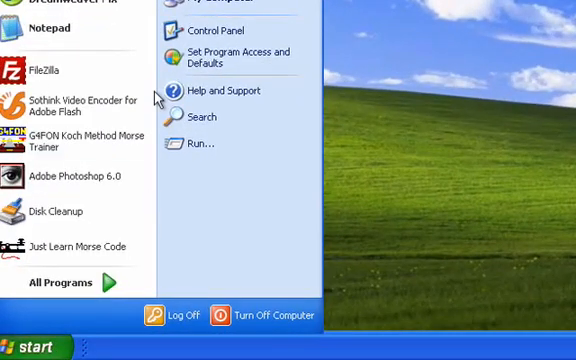
{"action": "left_click", "coordinate": [222, 30]}
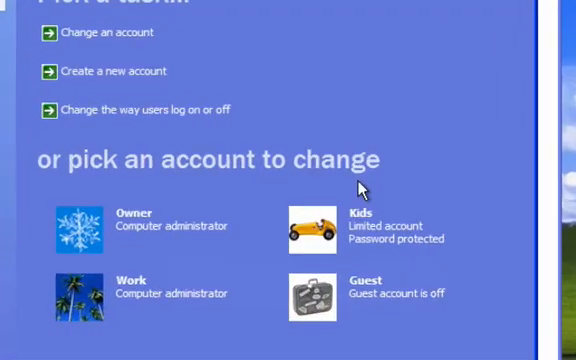
- Select the Kids account and start deleting it, reaching the keep-files prompt
{"action": "left_click", "coordinate": [350, 224]}
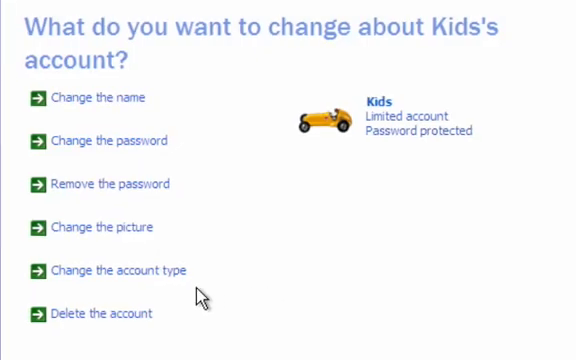
{"action": "mouse_move", "coordinate": [100, 312]}
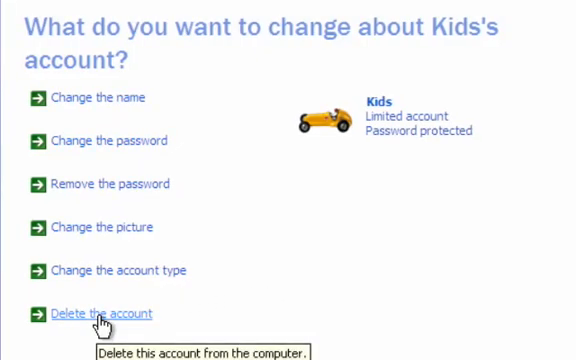
{"action": "left_click", "coordinate": [100, 314]}
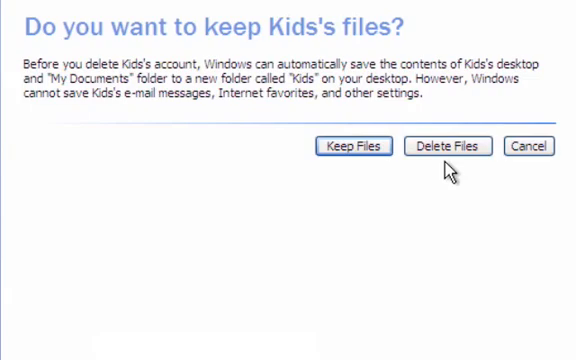
{"action": "mouse_move", "coordinate": [448, 148]}
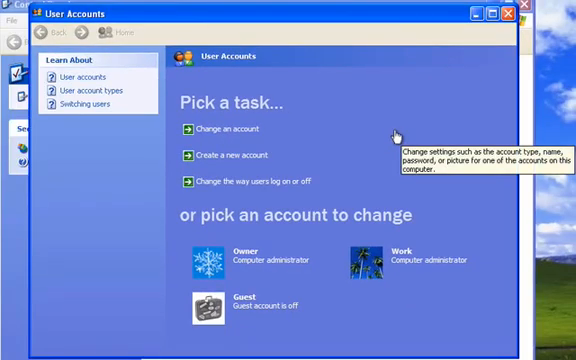
- Select the Work account and start deleting it, reaching the keep-files prompt
{"action": "left_click", "coordinate": [392, 256]}
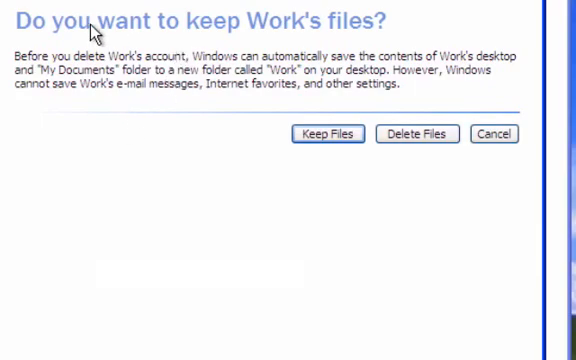
{"action": "mouse_move", "coordinate": [228, 68]}
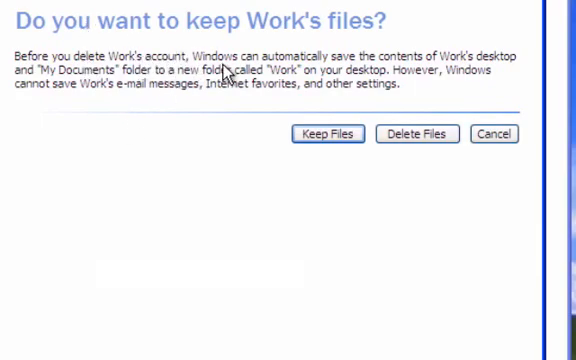
{"action": "mouse_move", "coordinate": [392, 70]}
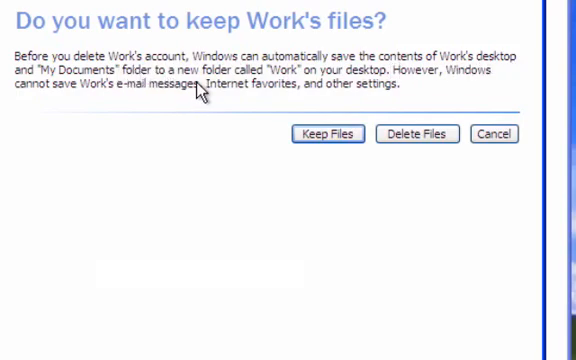
{"action": "mouse_move", "coordinate": [280, 90]}
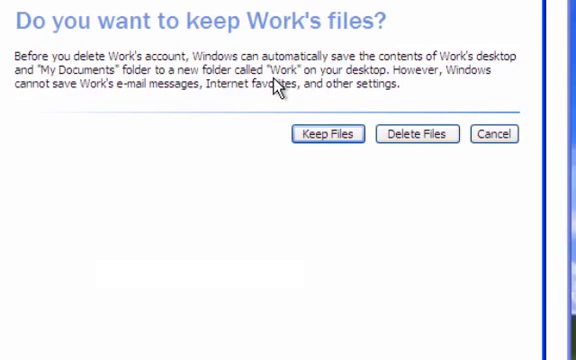
{"action": "mouse_move", "coordinate": [490, 80]}
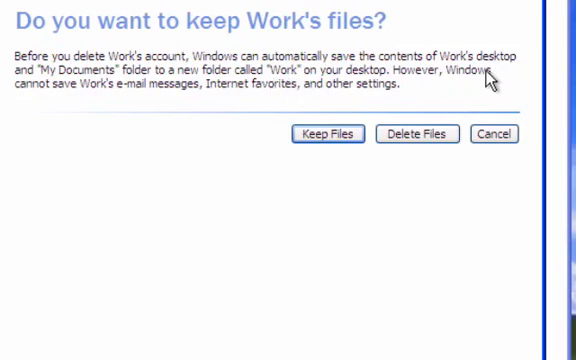
{"action": "mouse_move", "coordinate": [44, 76]}
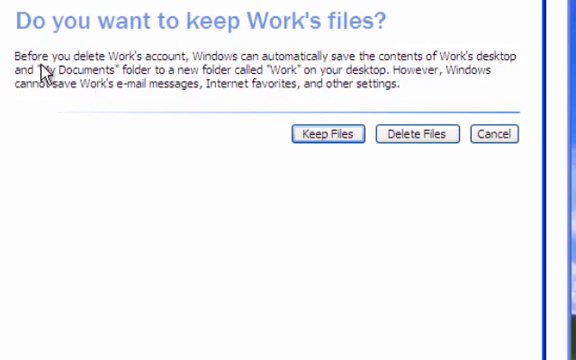
{"action": "mouse_move", "coordinate": [108, 80]}
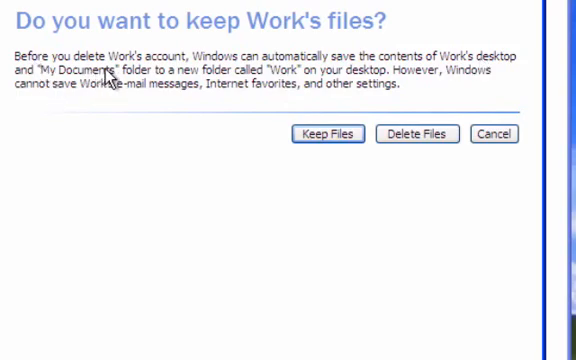
{"action": "mouse_move", "coordinate": [110, 76]}
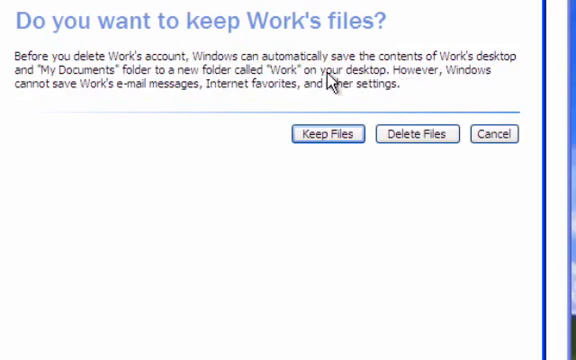
{"action": "mouse_move", "coordinate": [258, 96]}
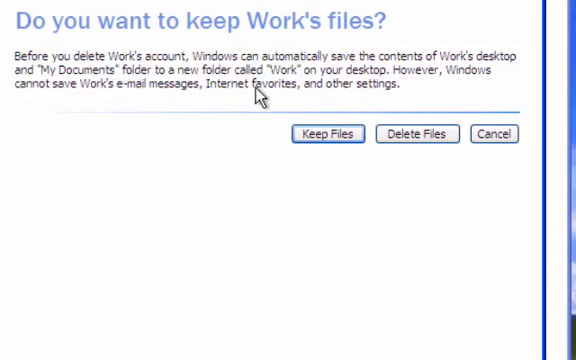
{"action": "mouse_move", "coordinate": [390, 96]}
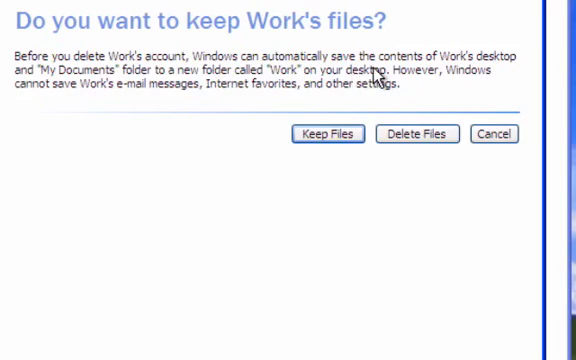
{"action": "mouse_move", "coordinate": [476, 76]}
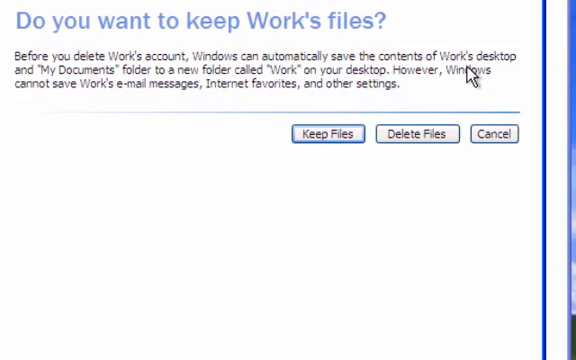
{"action": "mouse_move", "coordinate": [416, 80]}
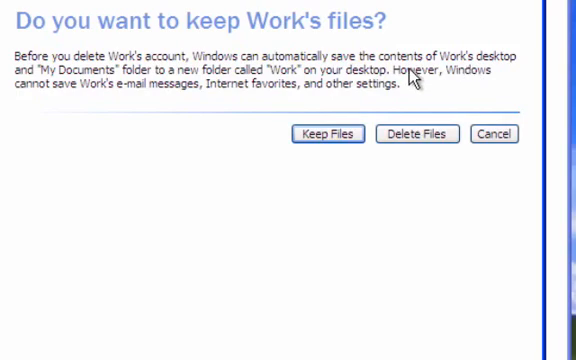
{"action": "mouse_move", "coordinate": [232, 112]}
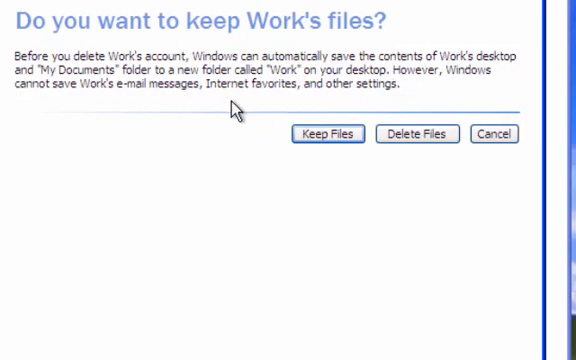
{"action": "mouse_move", "coordinate": [336, 110]}
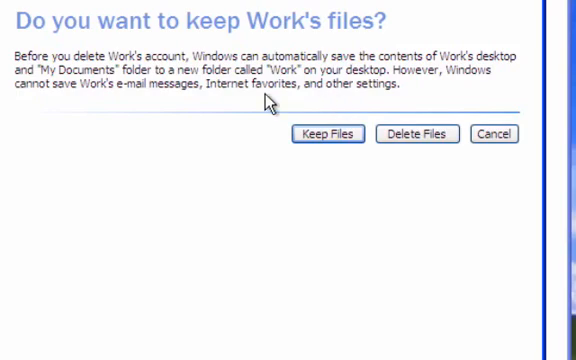
{"action": "mouse_move", "coordinate": [448, 70]}
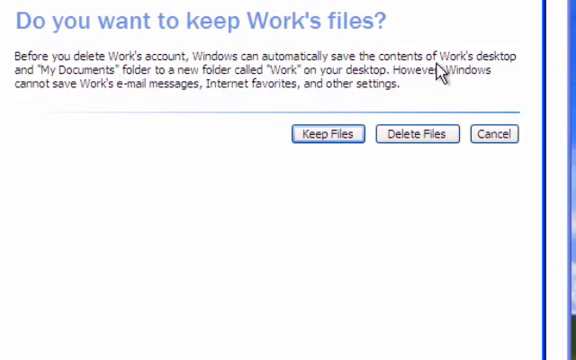
{"action": "mouse_move", "coordinate": [448, 64]}
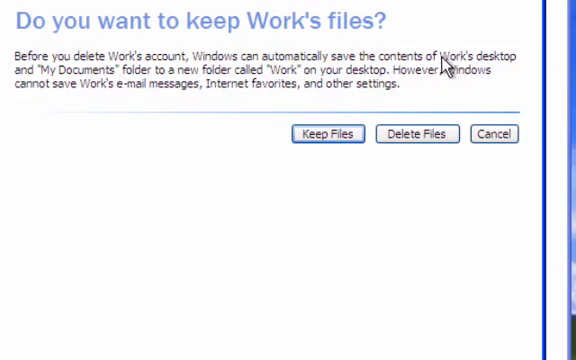
{"action": "mouse_move", "coordinate": [324, 134]}
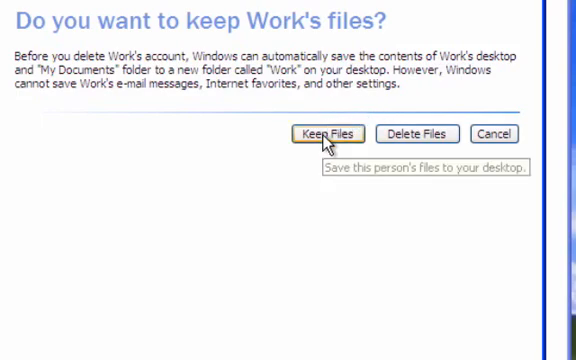
- Keep Work's files and confirm deleting the Work account
{"action": "left_click", "coordinate": [336, 132]}
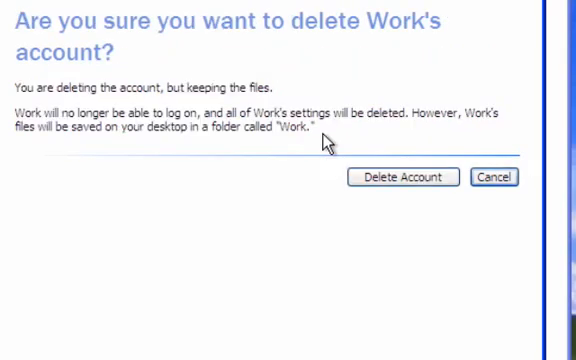
{"action": "mouse_move", "coordinate": [128, 112]}
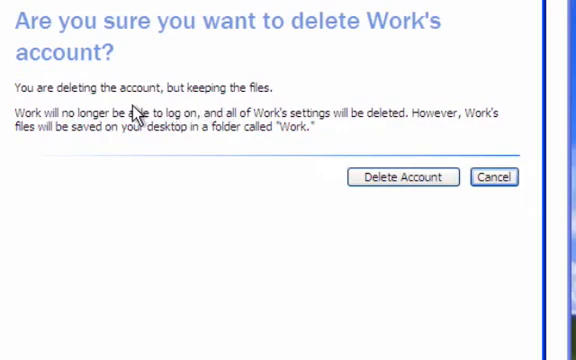
{"action": "mouse_move", "coordinate": [168, 132]}
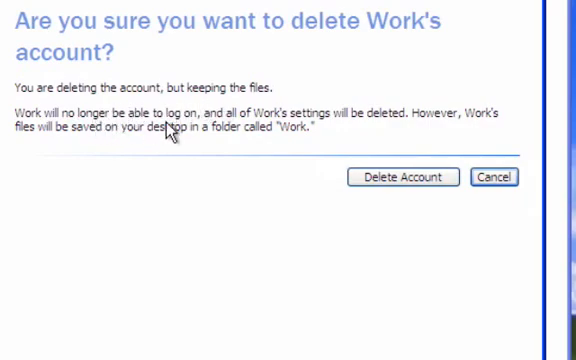
{"action": "mouse_move", "coordinate": [238, 140]}
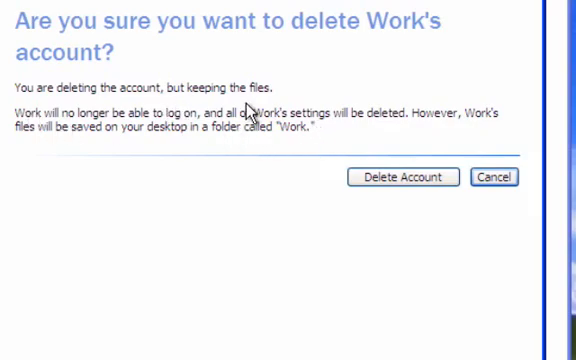
{"action": "mouse_move", "coordinate": [248, 108]}
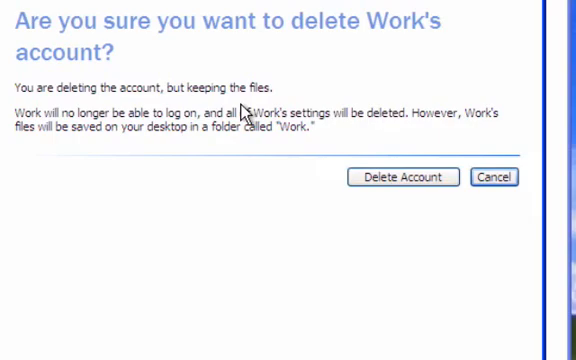
{"action": "mouse_move", "coordinate": [402, 176]}
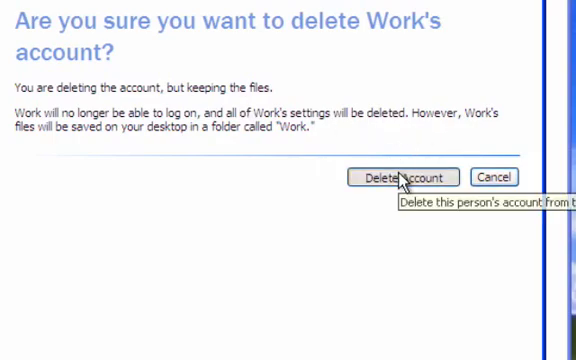
{"action": "left_click", "coordinate": [400, 176]}
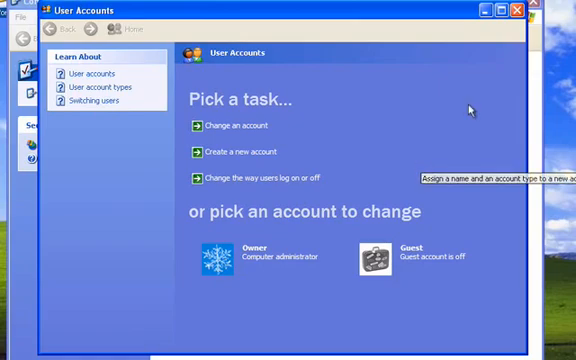
{"action": "mouse_move", "coordinate": [284, 104]}
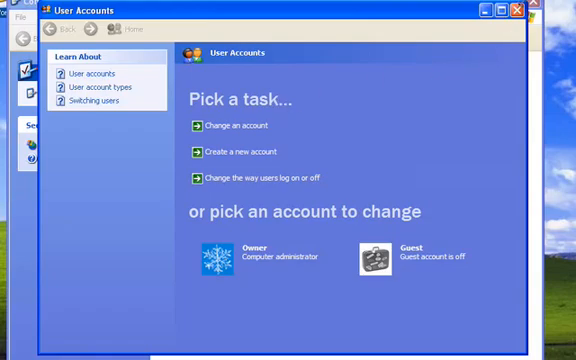
- Close User Accounts and browse into the saved Work folder on the desktop
{"action": "left_click", "coordinate": [36, 30]}
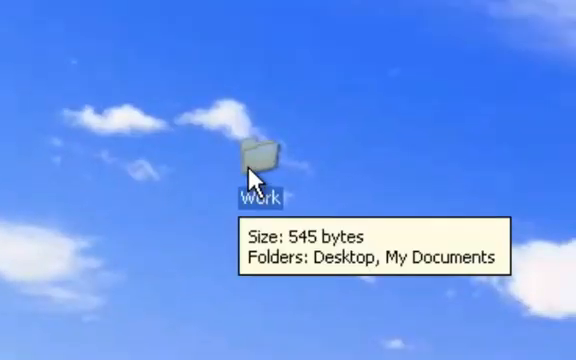
{"action": "double_click", "coordinate": [258, 160]}
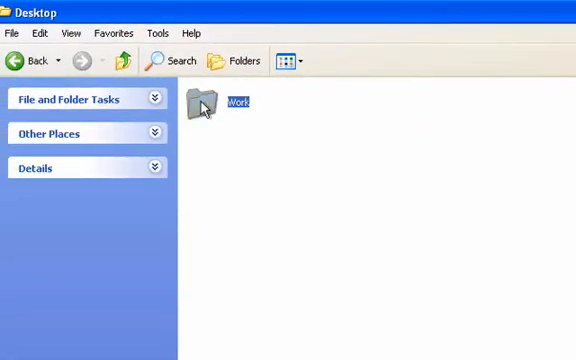
{"action": "double_click", "coordinate": [204, 108]}
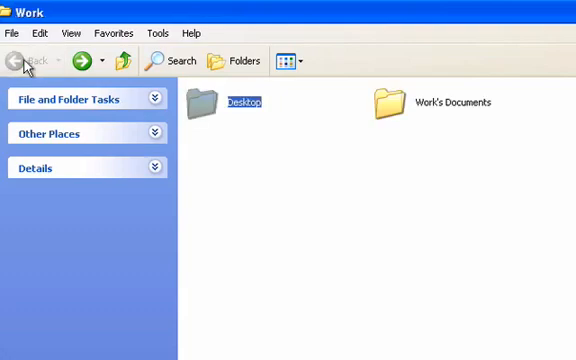
- Check Work's Documents and its empty Music folder, then return to the previous folder
{"action": "double_click", "coordinate": [450, 104]}
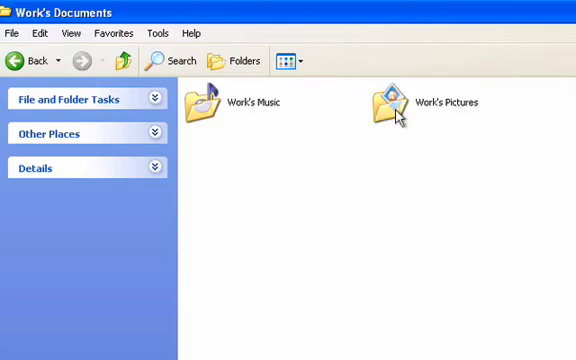
{"action": "double_click", "coordinate": [208, 104]}
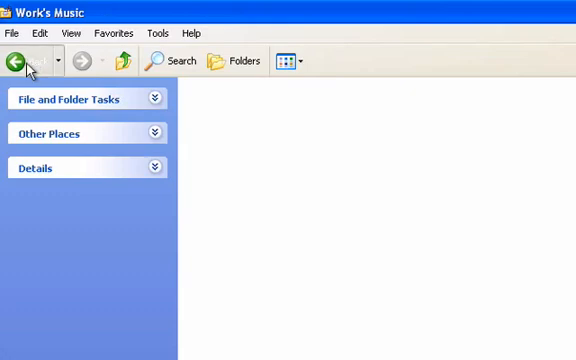
{"action": "left_click", "coordinate": [18, 60]}
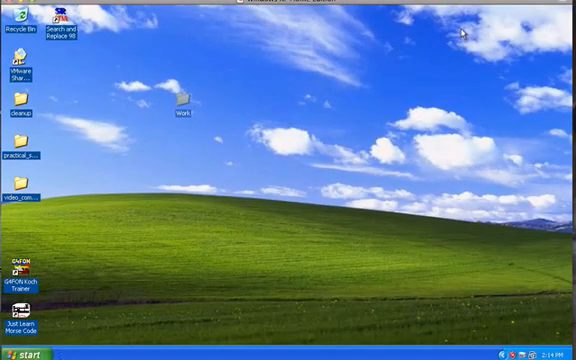
{"action": "mouse_move", "coordinate": [272, 124]}
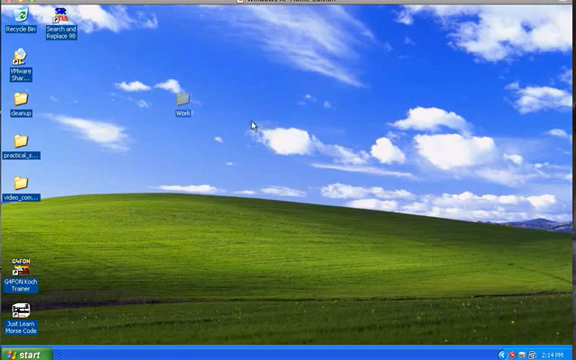
{"action": "mouse_move", "coordinate": [208, 122]}
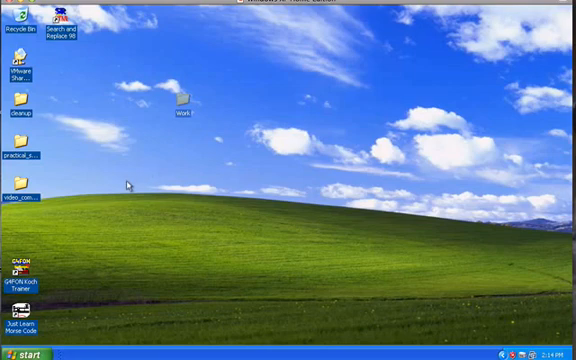
{"action": "mouse_move", "coordinate": [116, 190]}
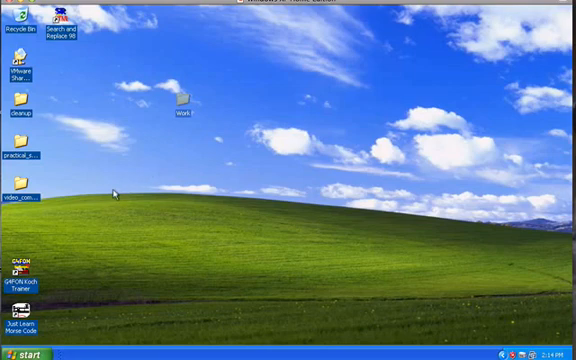